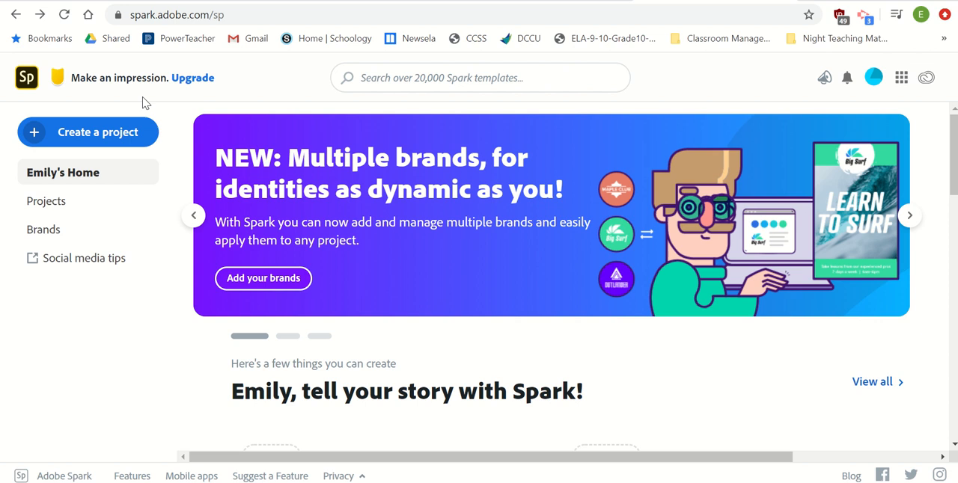
Show the Create a project menu of project types on the Spark home page
click(88, 131)
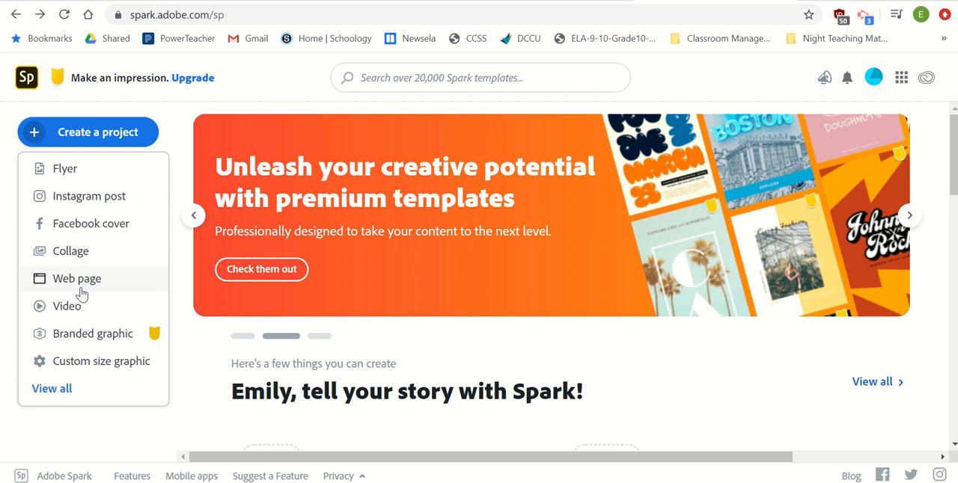
Choose Web page to open a blank Spark Page project
click(77, 278)
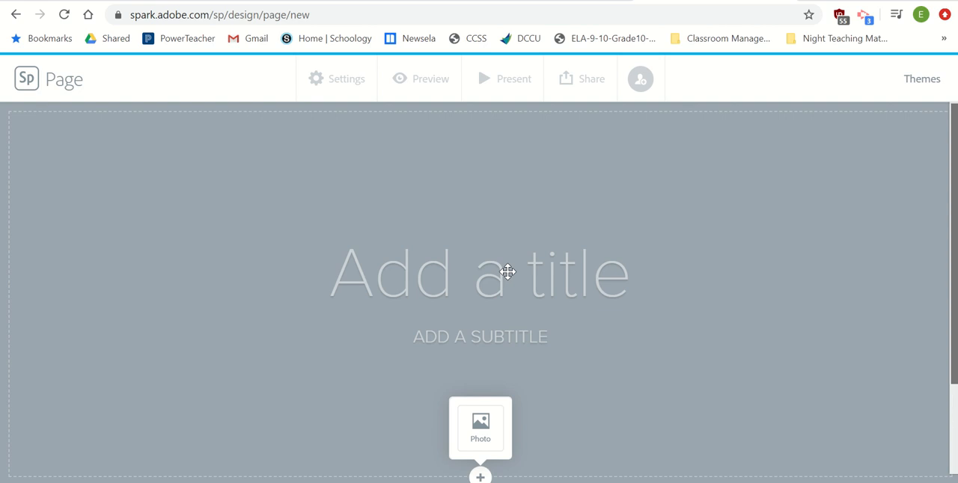
mouse_move(469, 466)
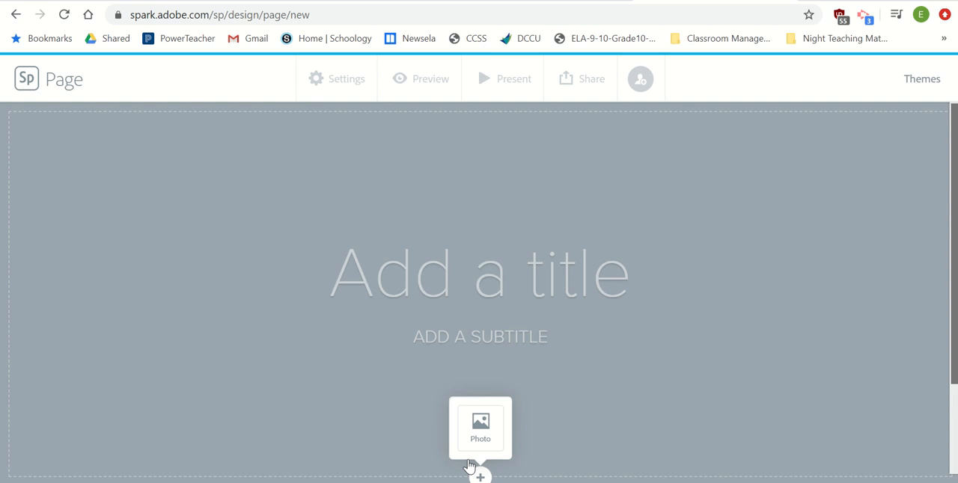
mouse_move(481, 278)
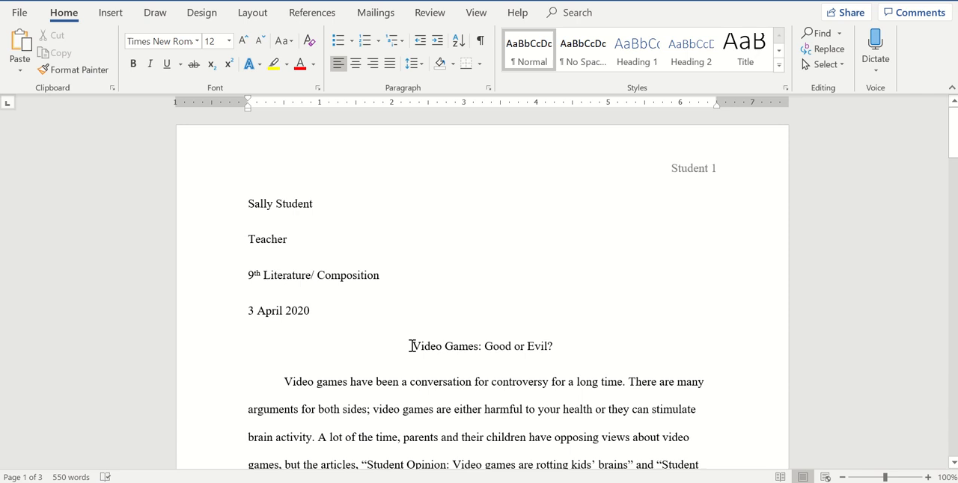
mouse_move(590, 342)
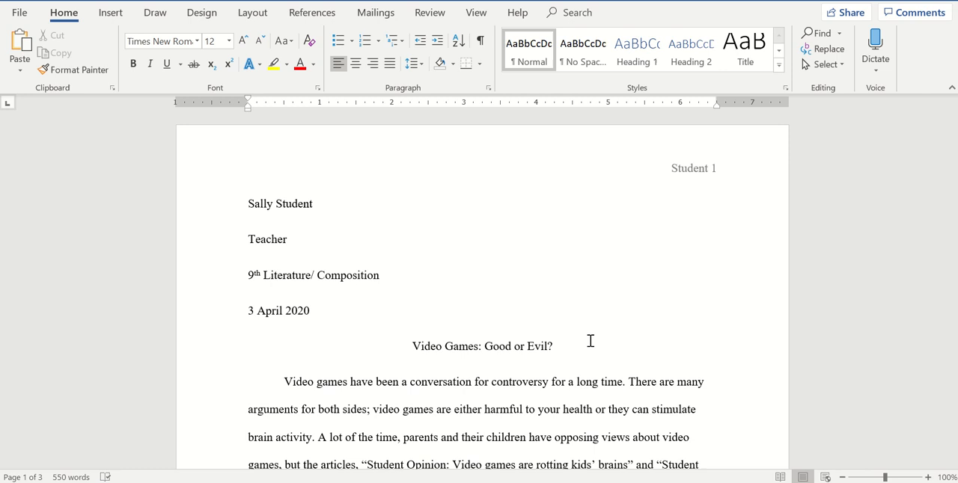
mouse_move(573, 347)
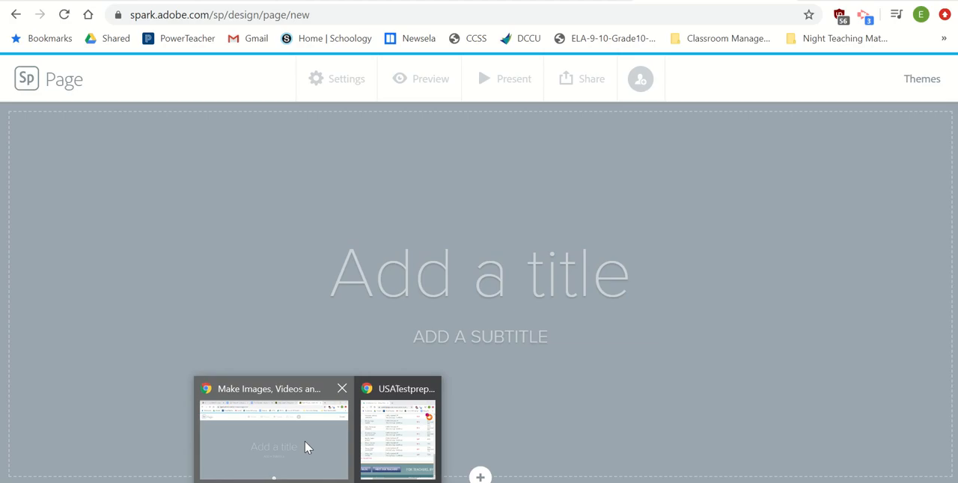
Title the page 'Video Games: Good or Evil?' with subtitle 'Sally Student/ Teacher/ Class Period'
text(Video Games: Good or Evil?)
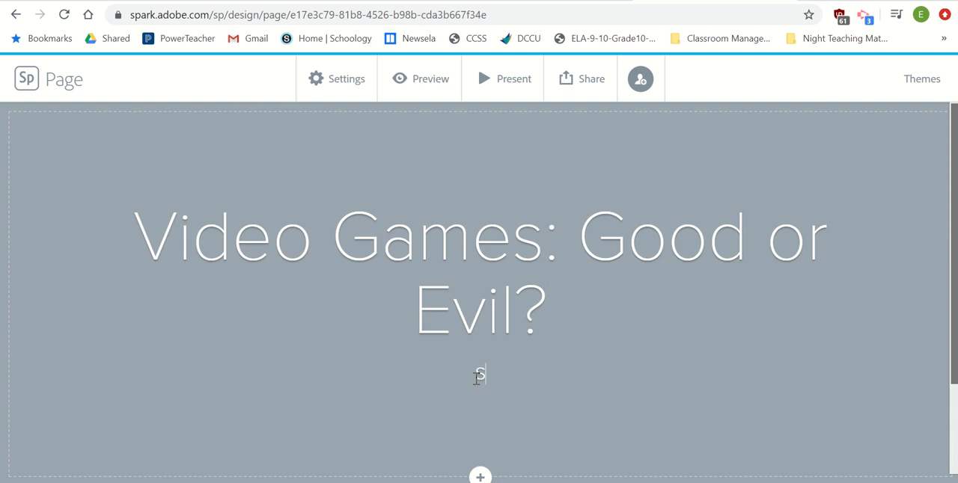
text(SALLY STUDENT)
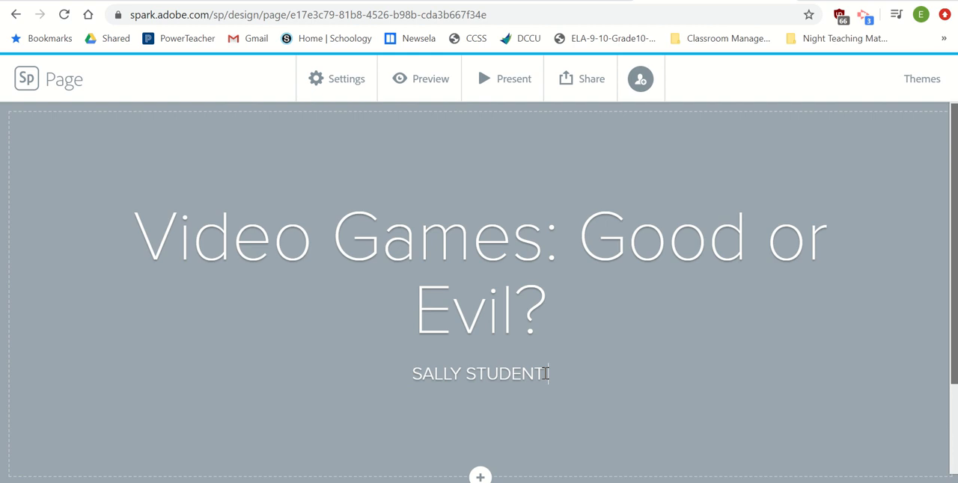
text(/ TEACHER/)
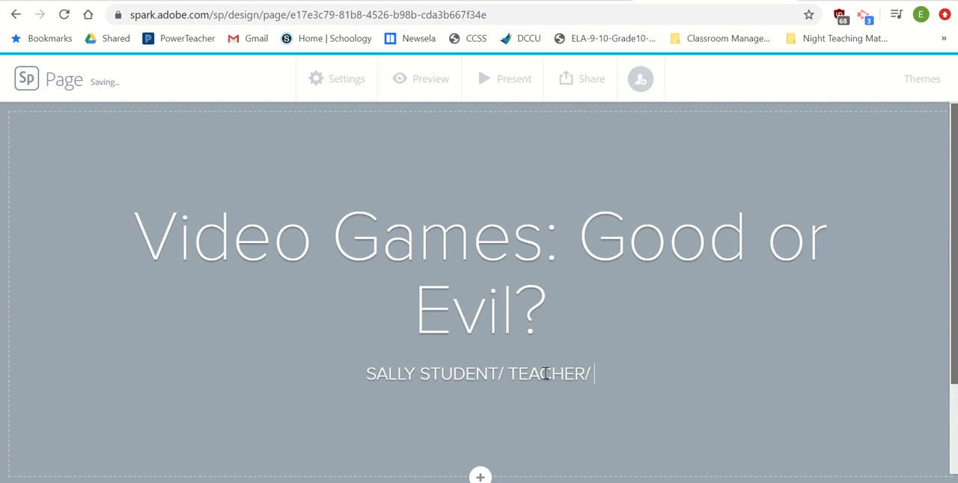
text(CLASS PERIOD)
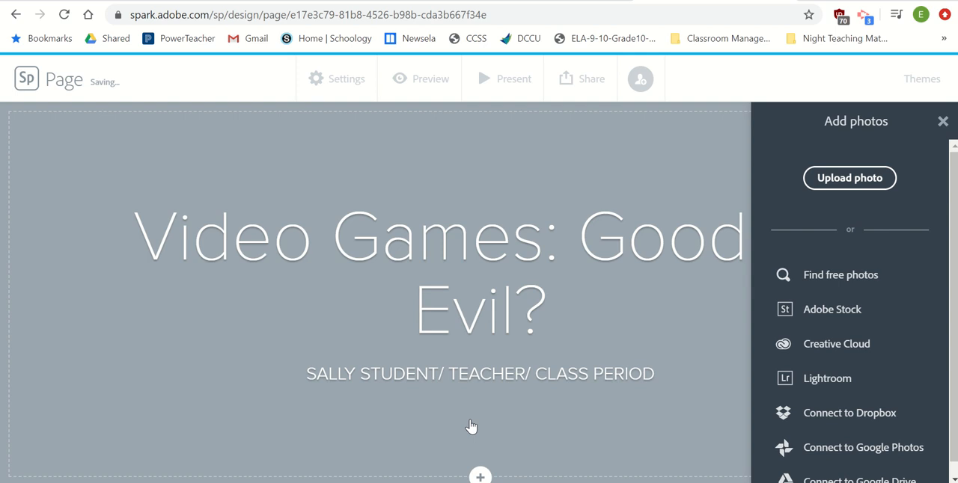
Search free photos for 'video games' and set the controller photo as title background
click(849, 178)
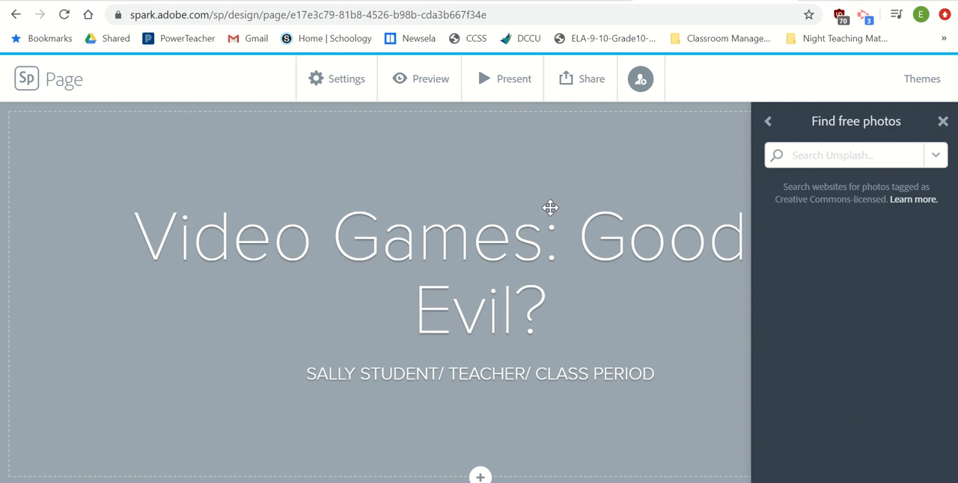
text(video games)
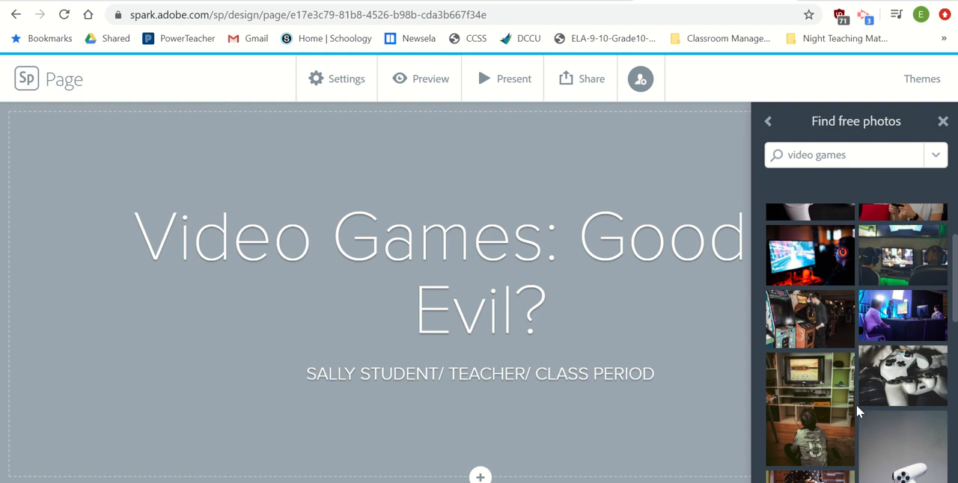
scroll(down, 3)
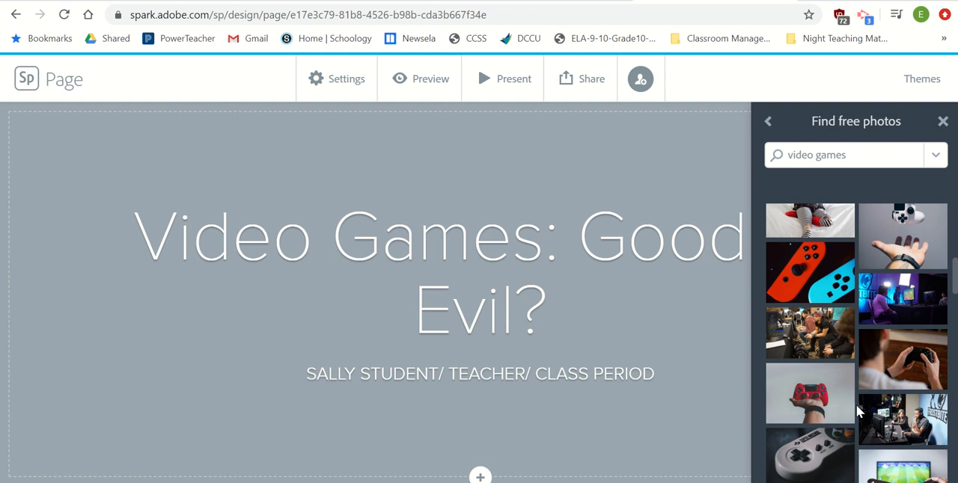
click(810, 392)
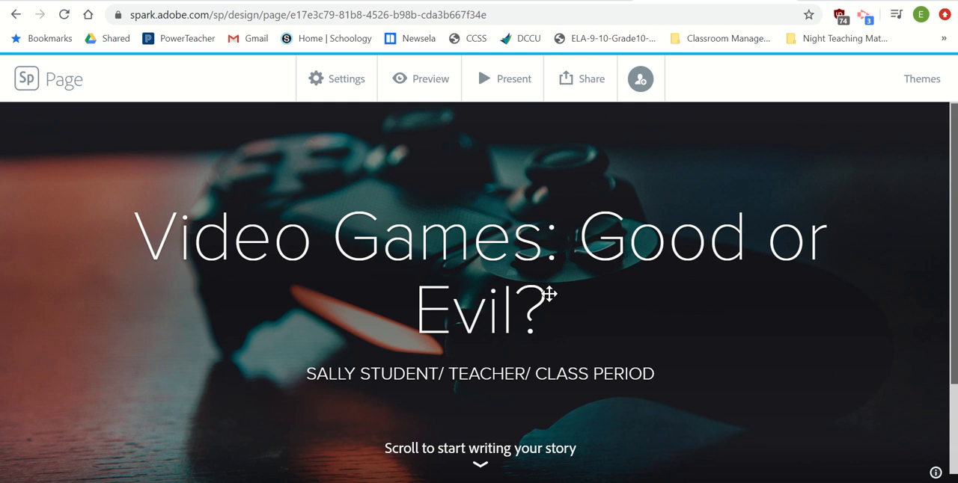
Apply the Nightcap theme from the Themes panel
click(921, 78)
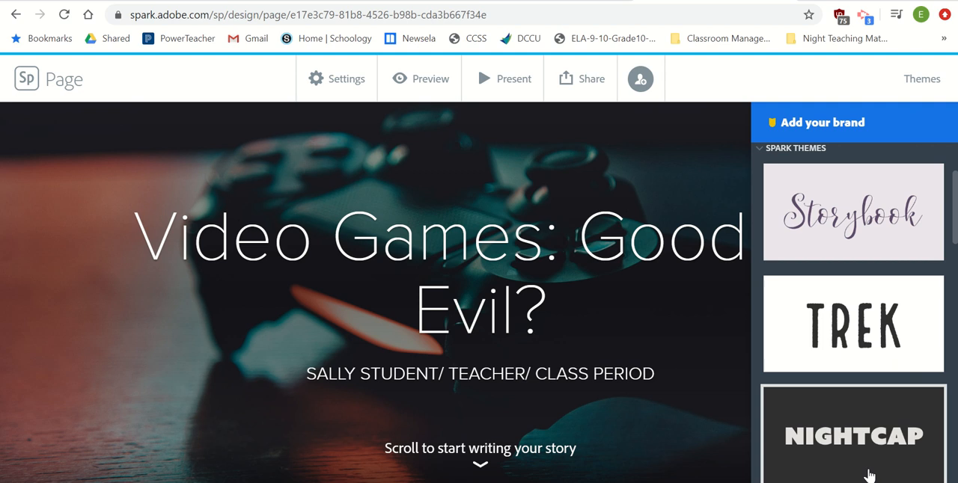
scroll(down, 3)
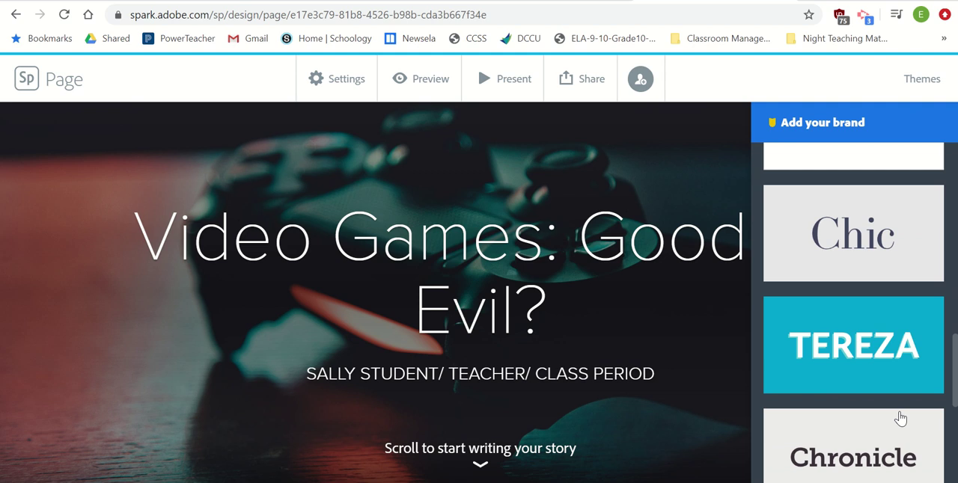
click(852, 259)
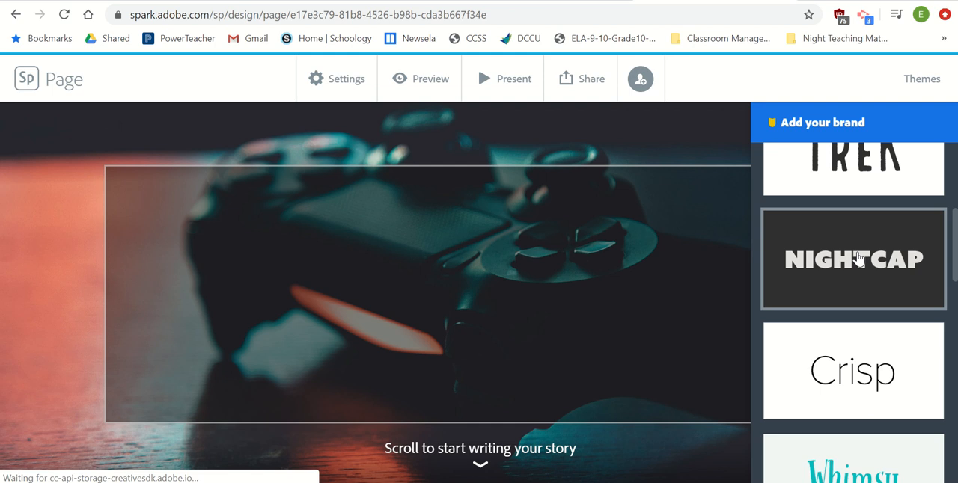
click(852, 259)
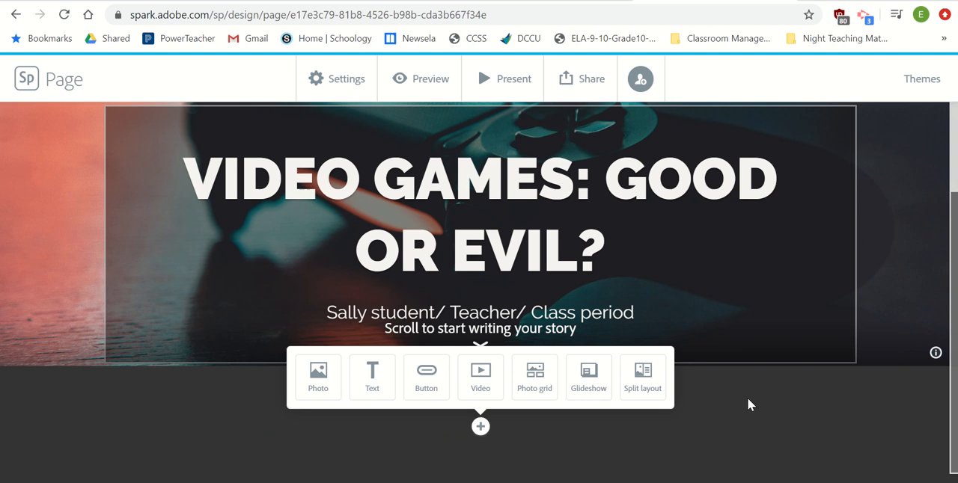
mouse_move(373, 384)
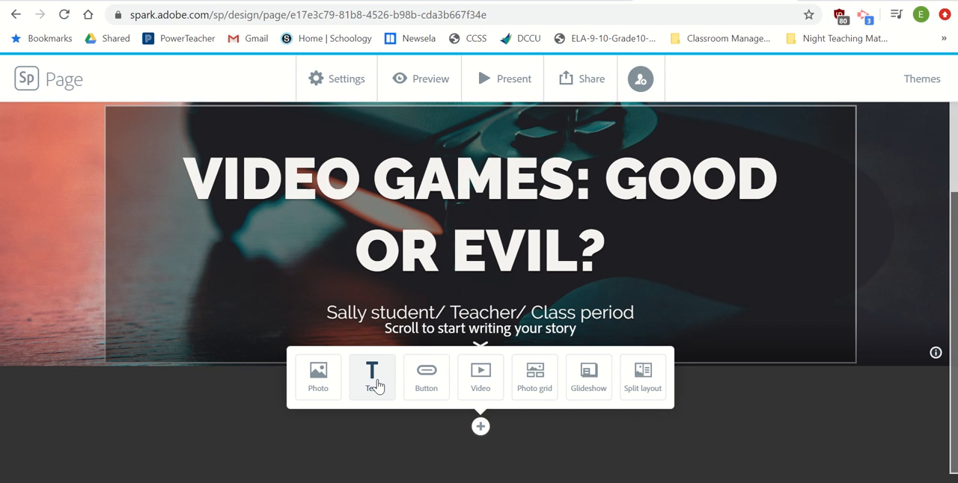
Insert an empty Text block below the title cover
click(371, 376)
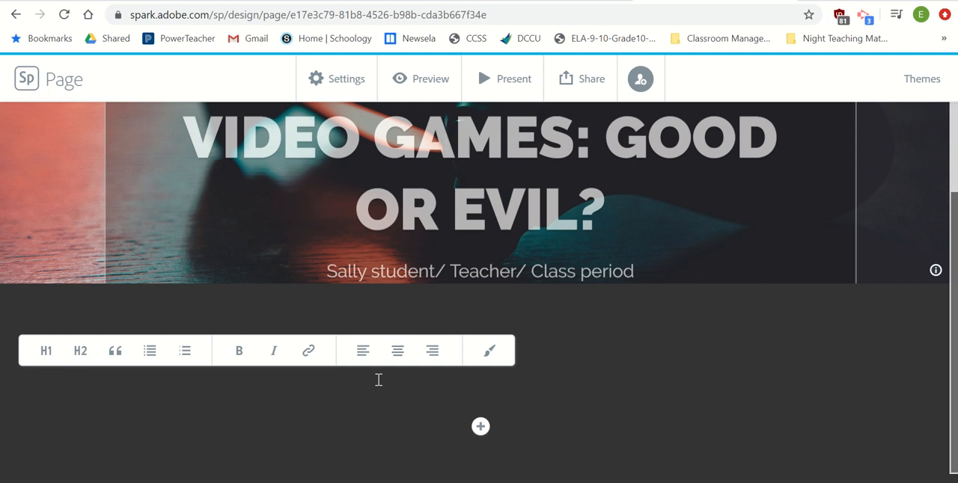
Type the heading 'Introduction/ Claim' in the new text block
text(Introduction)
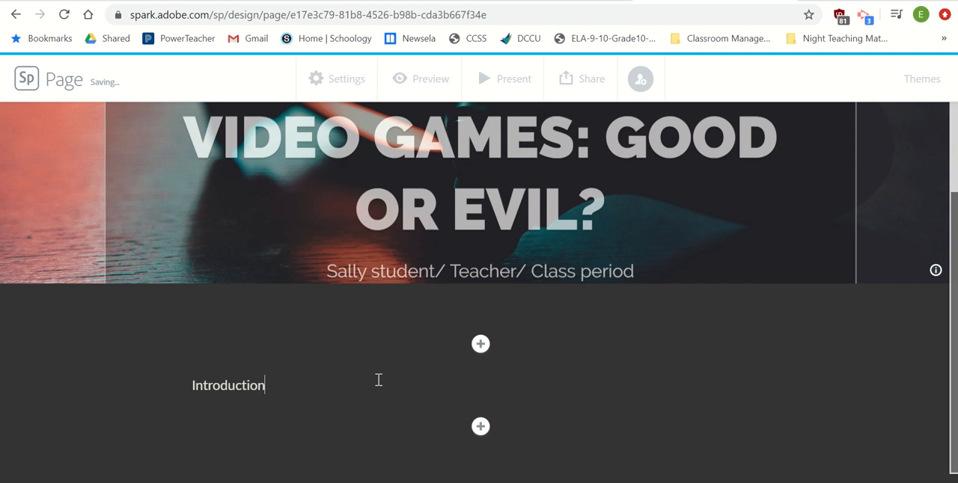
text(/ Claim)
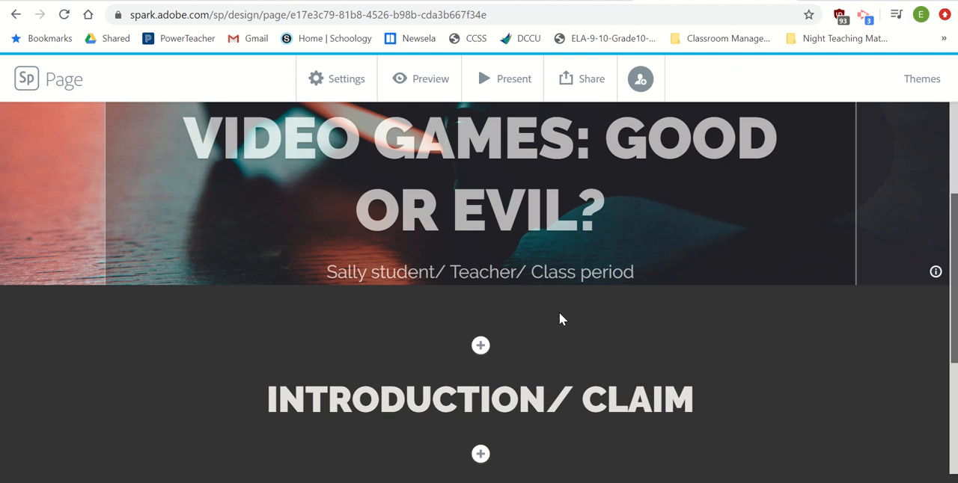
Show the block choices at the + above the Introduction/ Claim heading
scroll(down, 3)
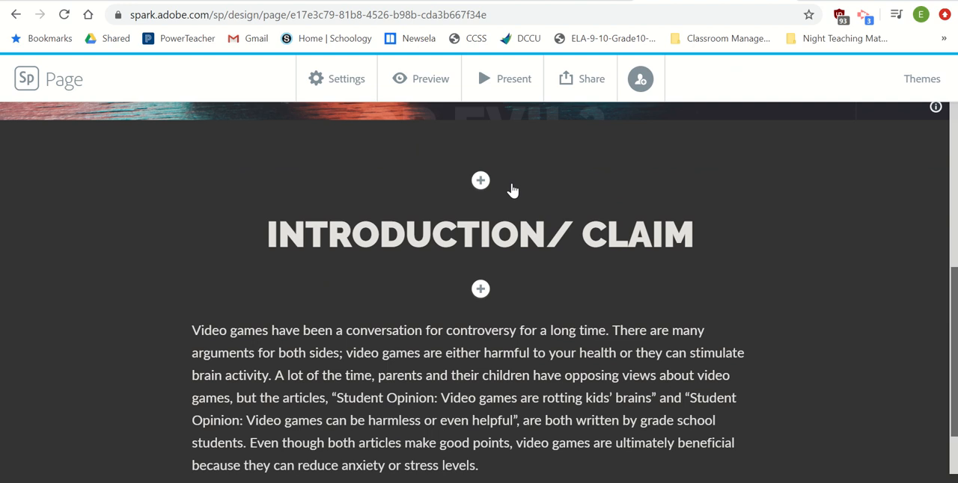
click(480, 180)
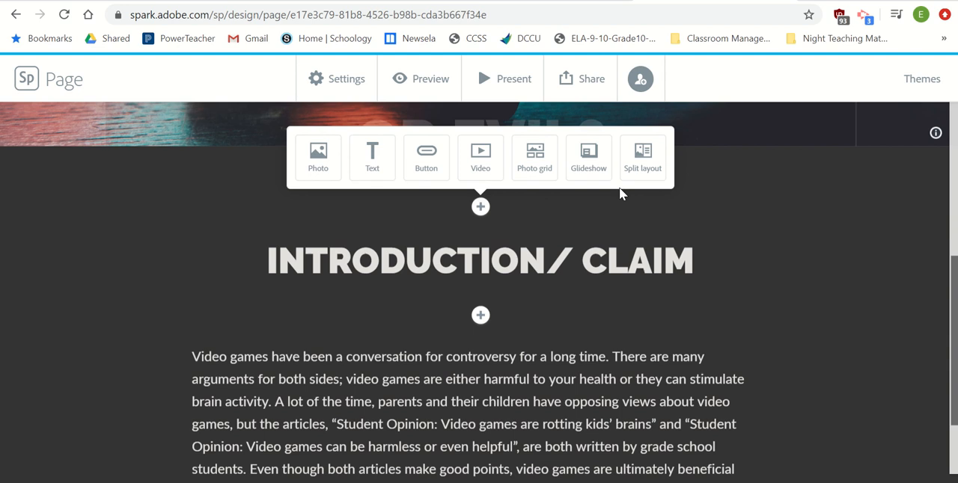
Insert a glideshow with video game photos, including the child playing, and save it
click(588, 154)
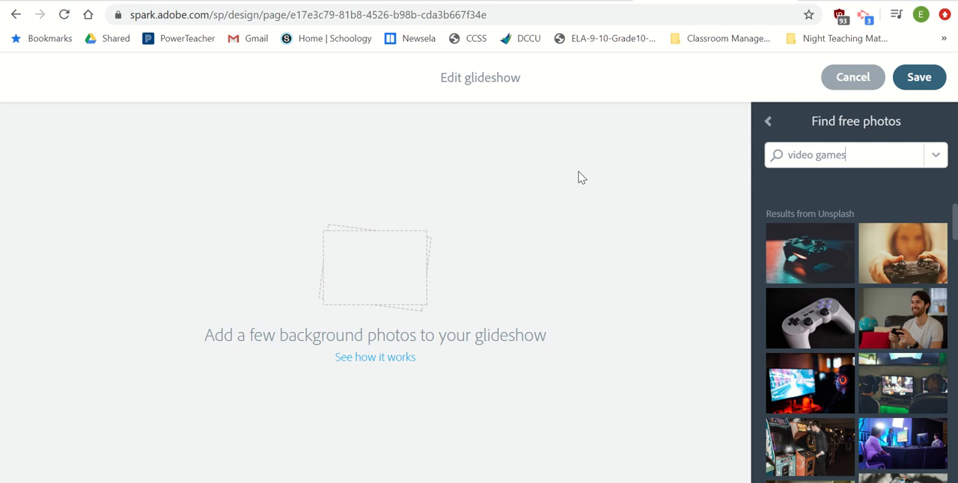
scroll(down, 3)
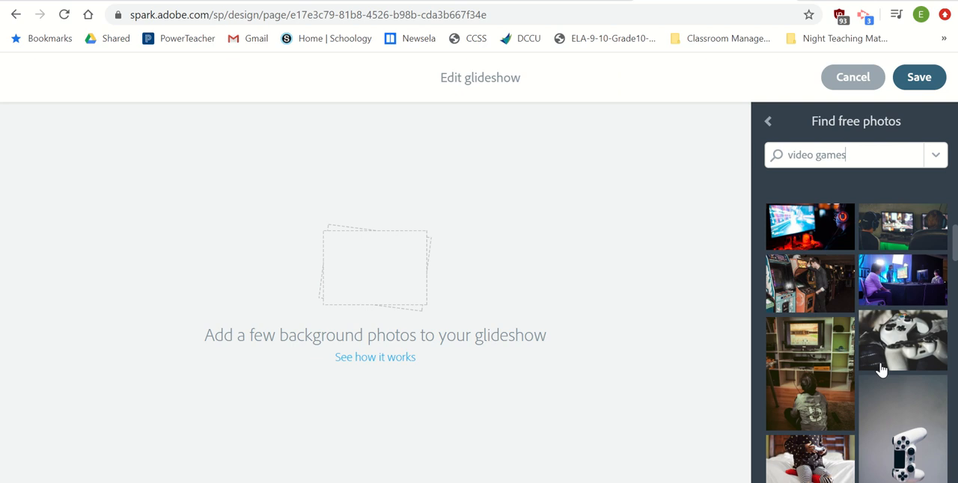
click(809, 373)
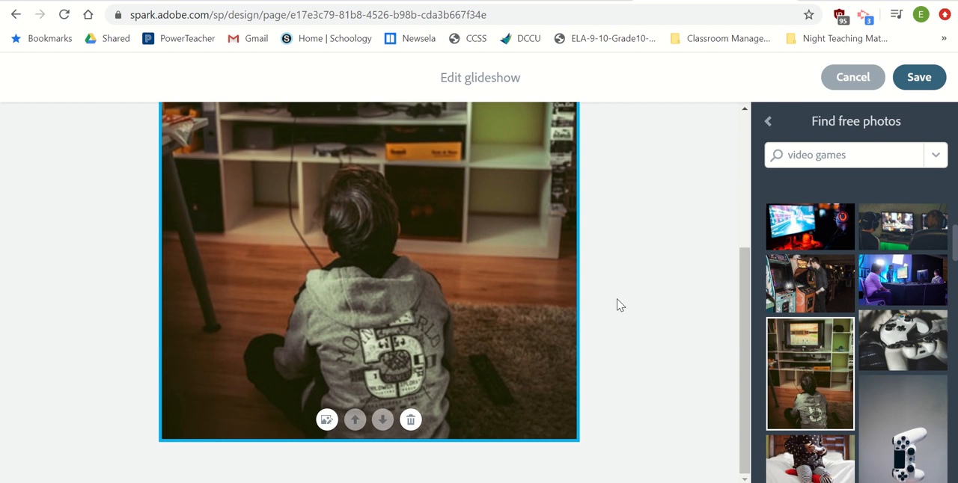
scroll(down, 3)
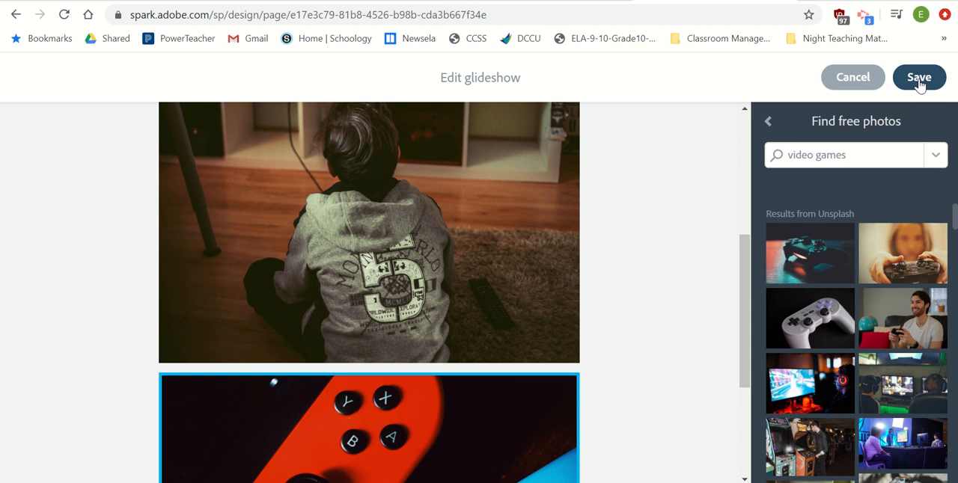
click(918, 77)
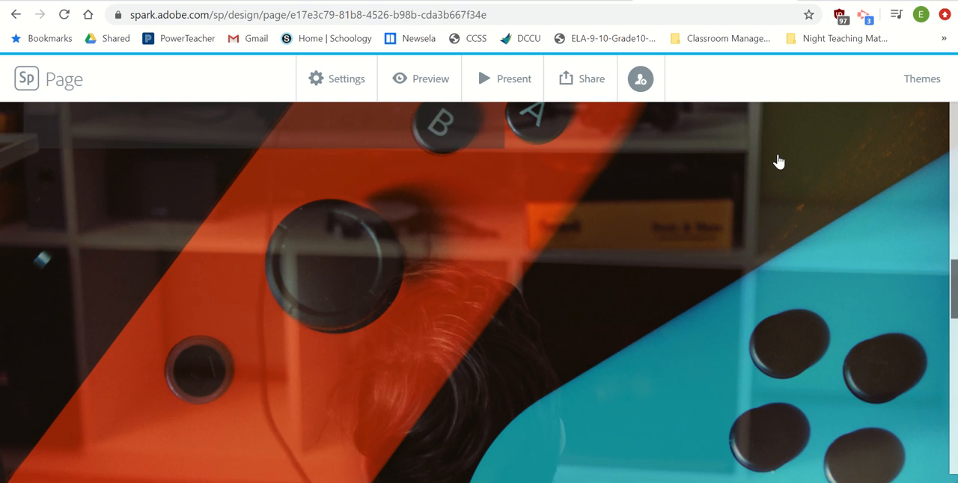
Reposition the glideshow block below the introduction paragraph
scroll(down, 3)
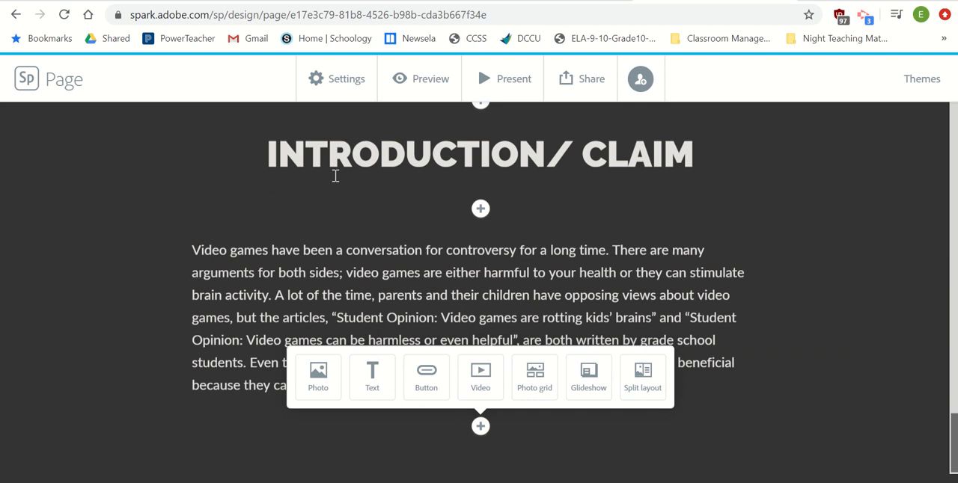
click(318, 373)
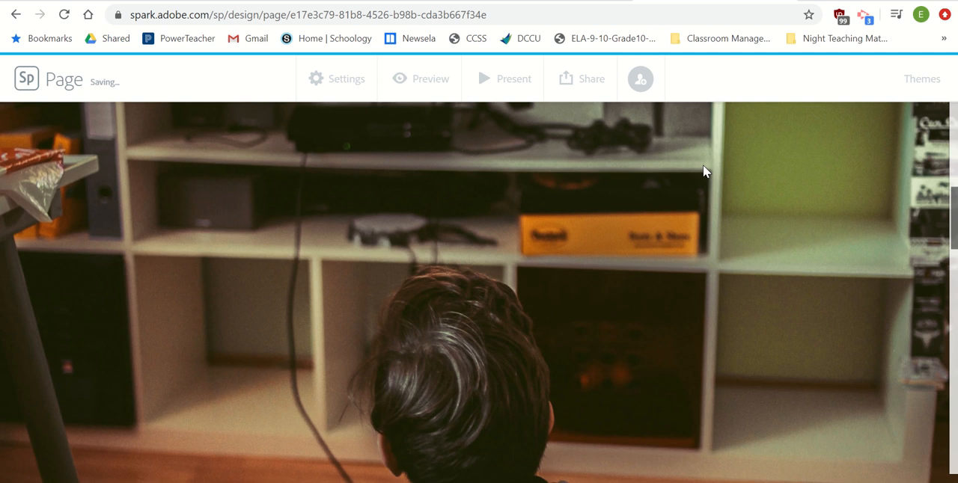
Insert a split-layout block below the game-photo glideshow, with an image half and text half
scroll(down, 3)
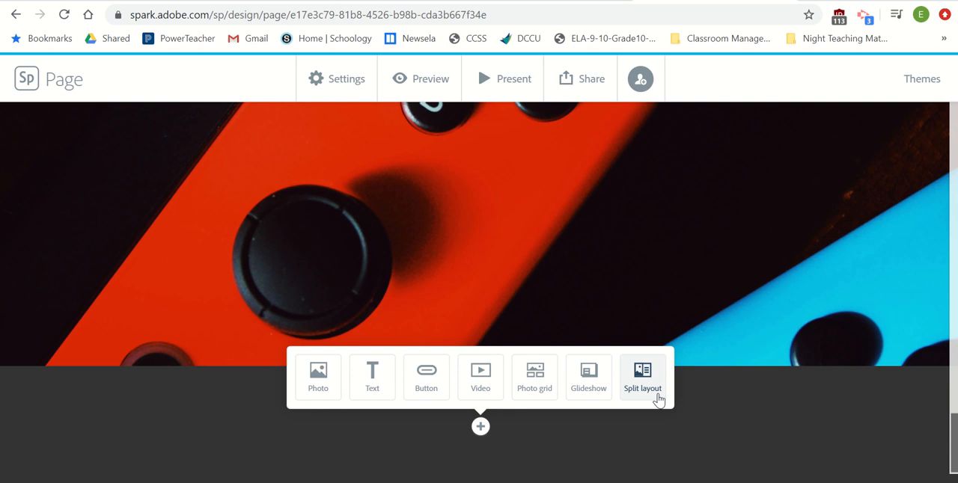
click(642, 377)
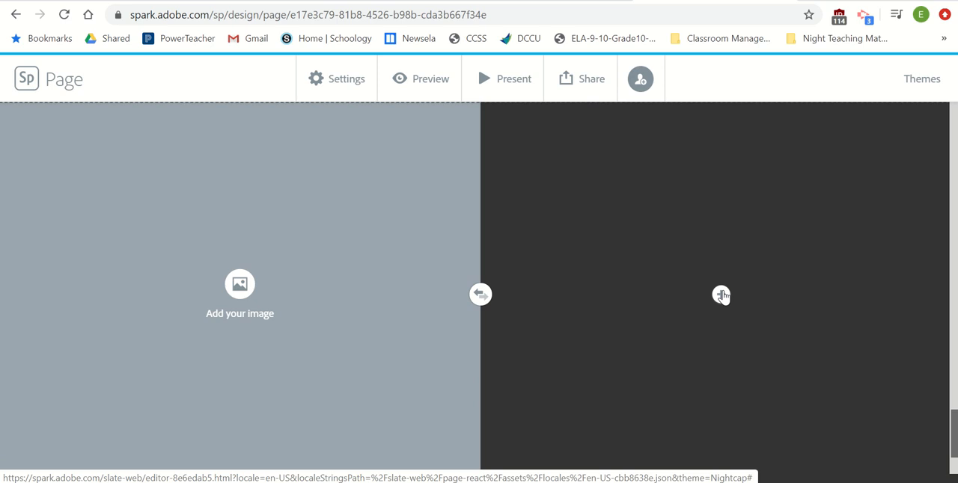